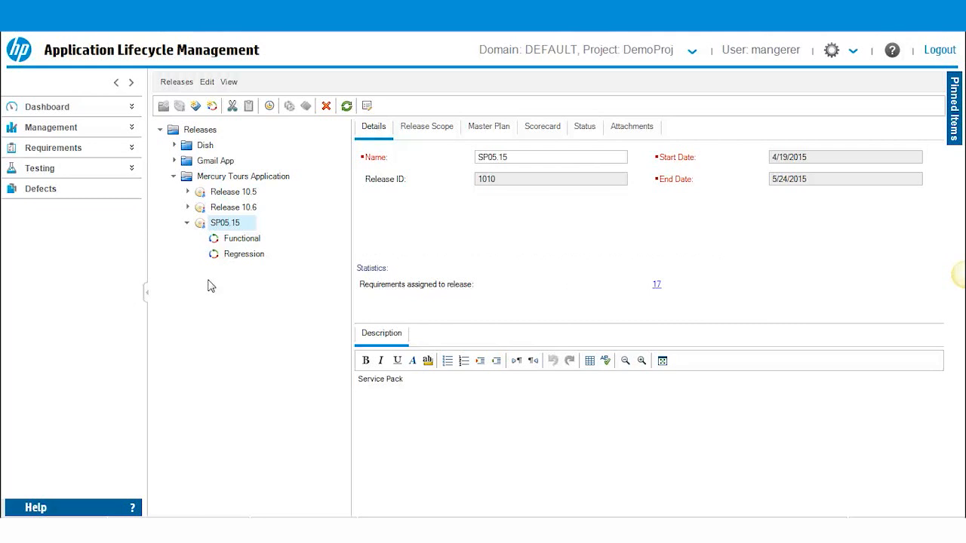
pyautogui.moveTo(434, 309)
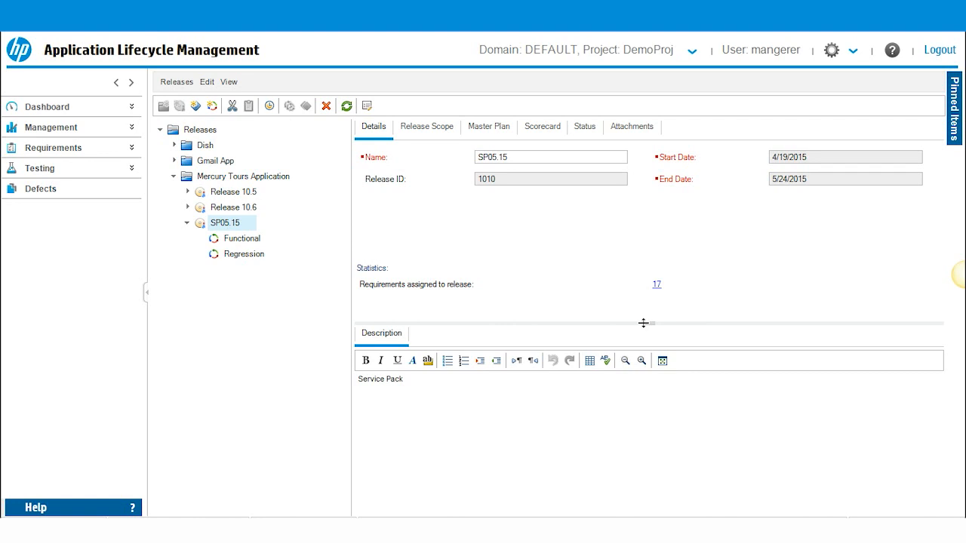
pyautogui.moveTo(39, 168)
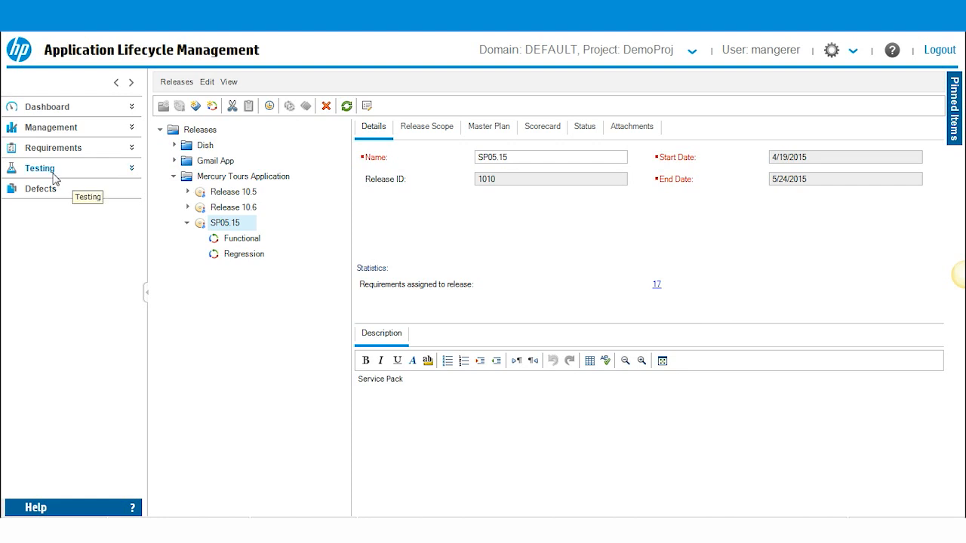
# Open Testing > Test Lab and view the SP05.15 'Processing a Backorder' test set details (ID 1101)
pyautogui.click(40, 167)
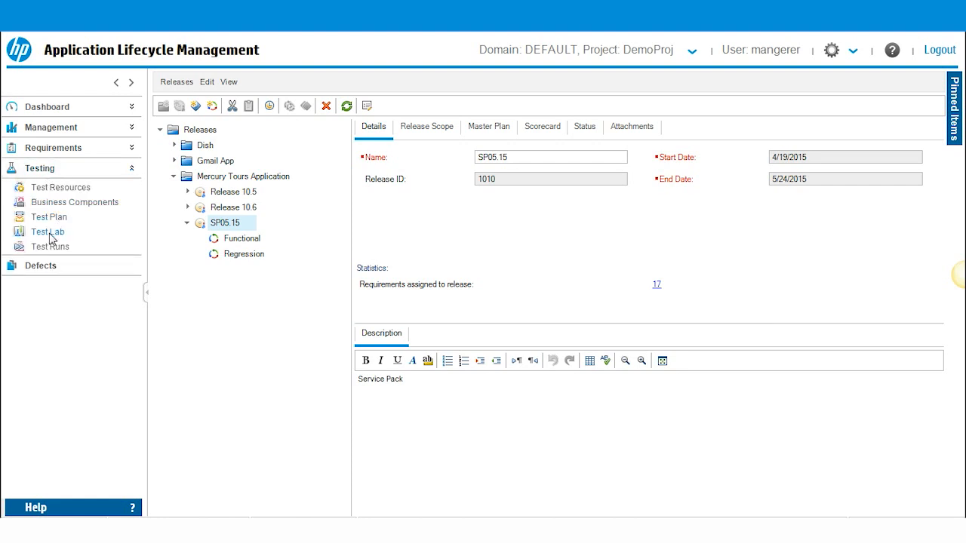
pyautogui.click(47, 232)
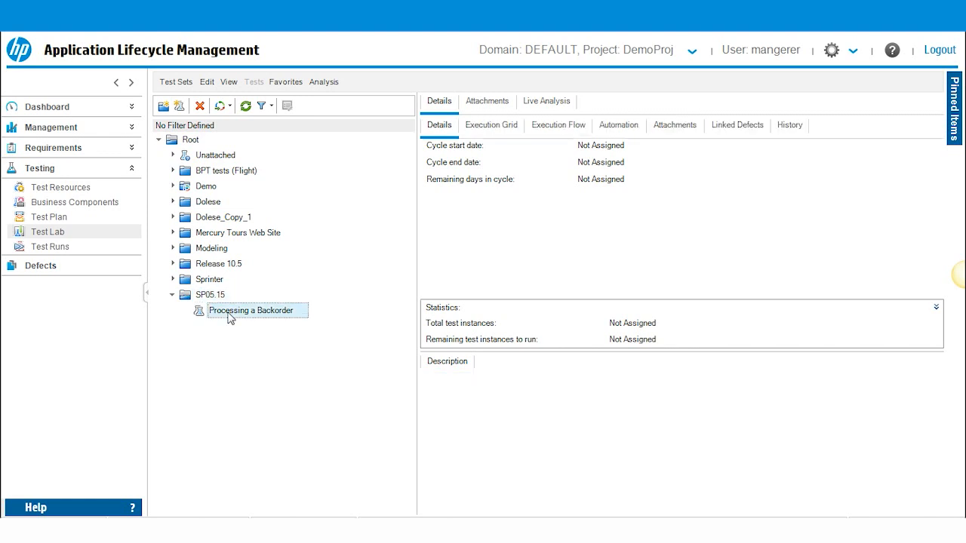
pyautogui.click(251, 310)
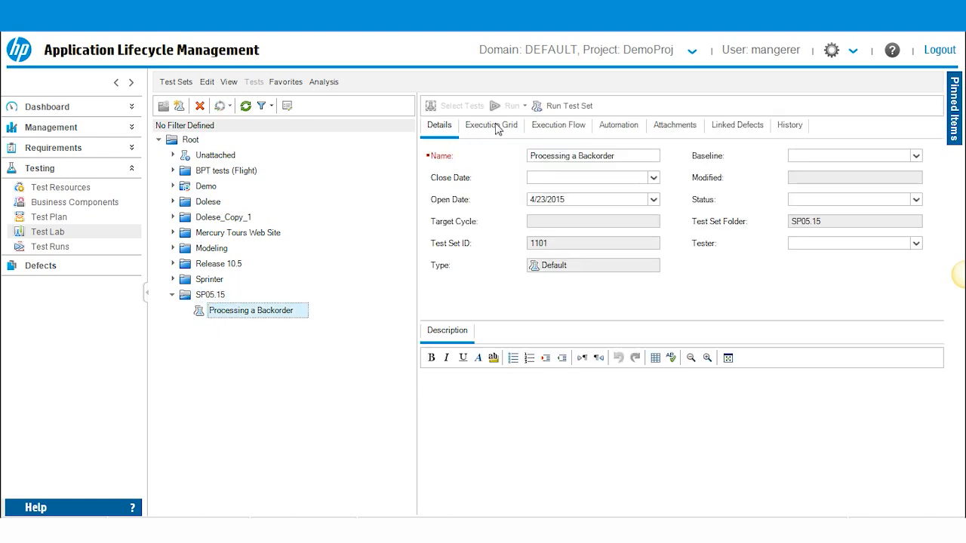
# Review the four No Run manual tests and Flight Reservation test plan, then show SP05.15 folder details
pyautogui.click(491, 125)
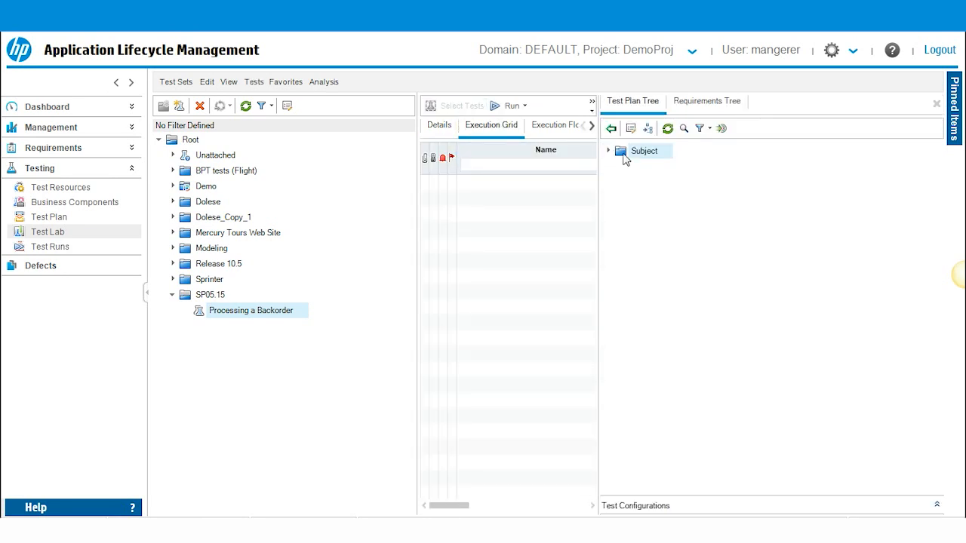
pyautogui.click(608, 150)
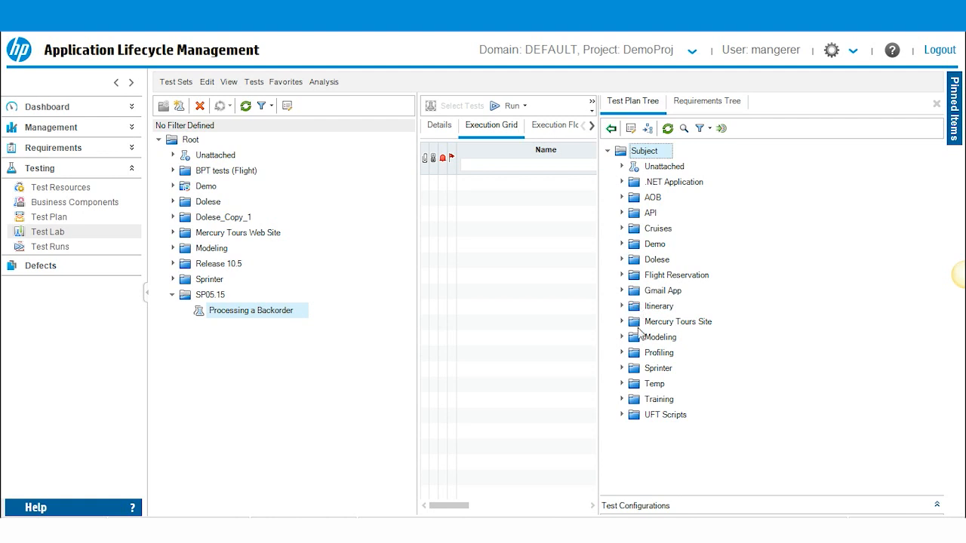
pyautogui.click(623, 274)
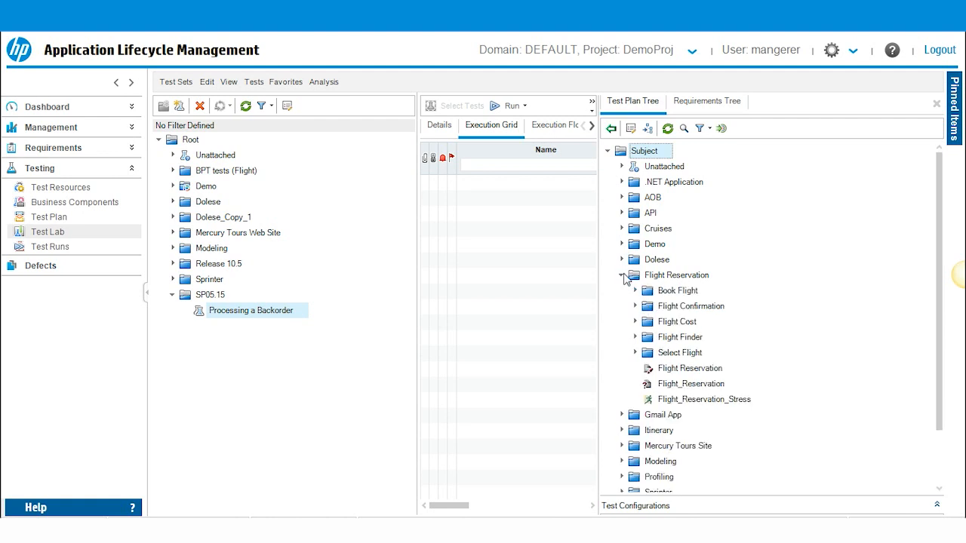
pyautogui.click(634, 290)
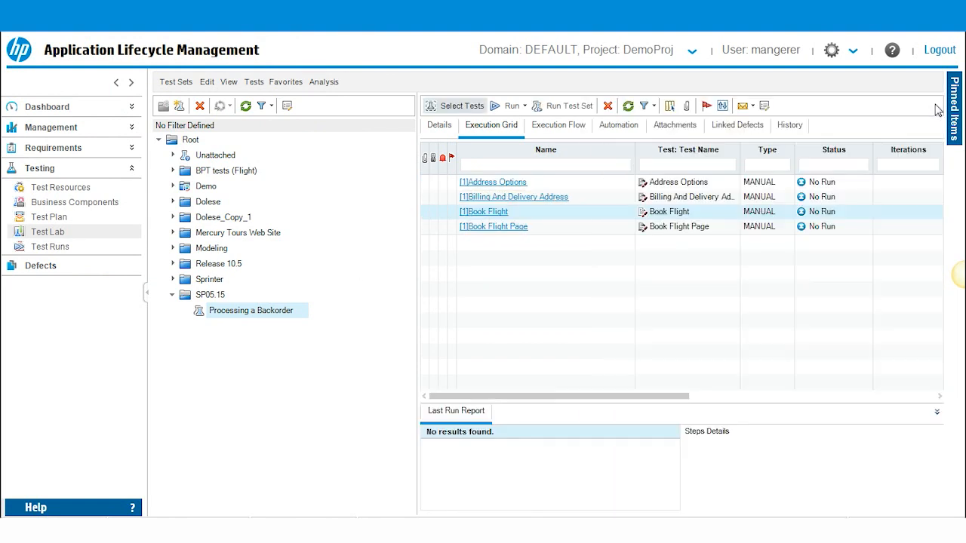
pyautogui.click(439, 125)
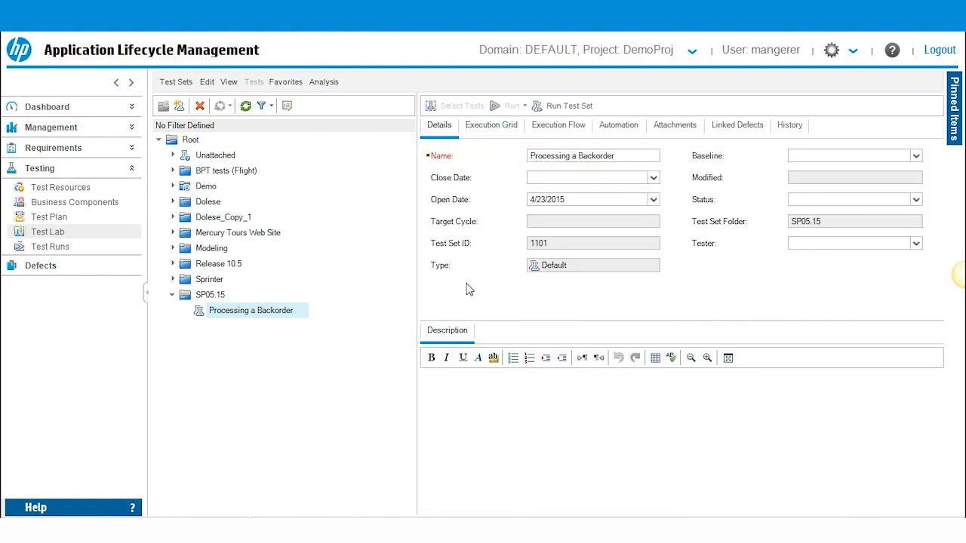
pyautogui.click(211, 294)
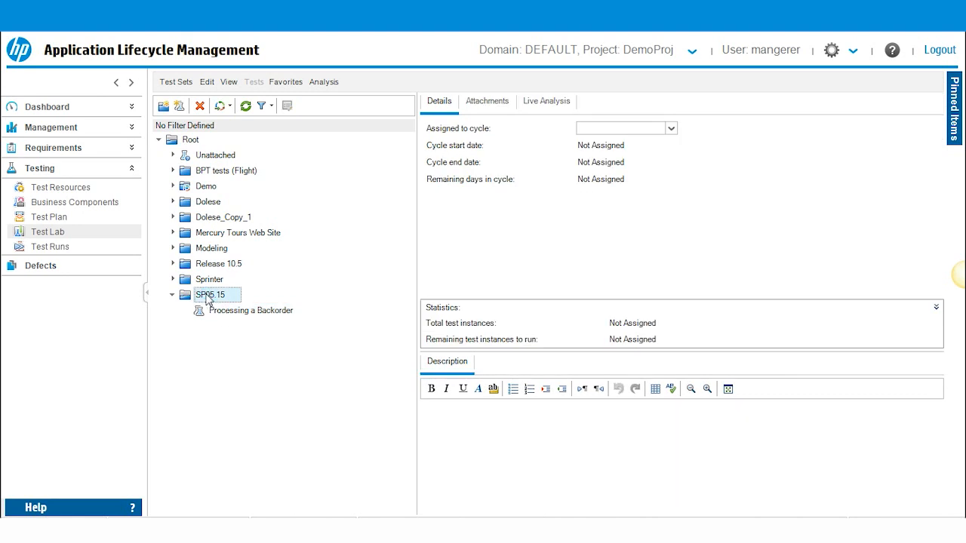
# Assign the SP05.15 folder to Mercury Tours Application > SP05.15 > Functional cycle
pyautogui.rightClick(211, 294)
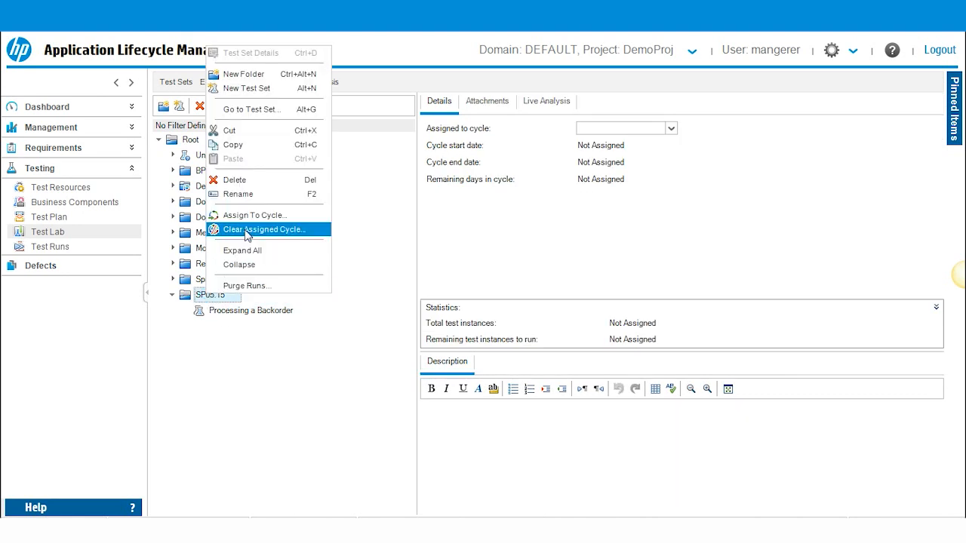
pyautogui.click(265, 229)
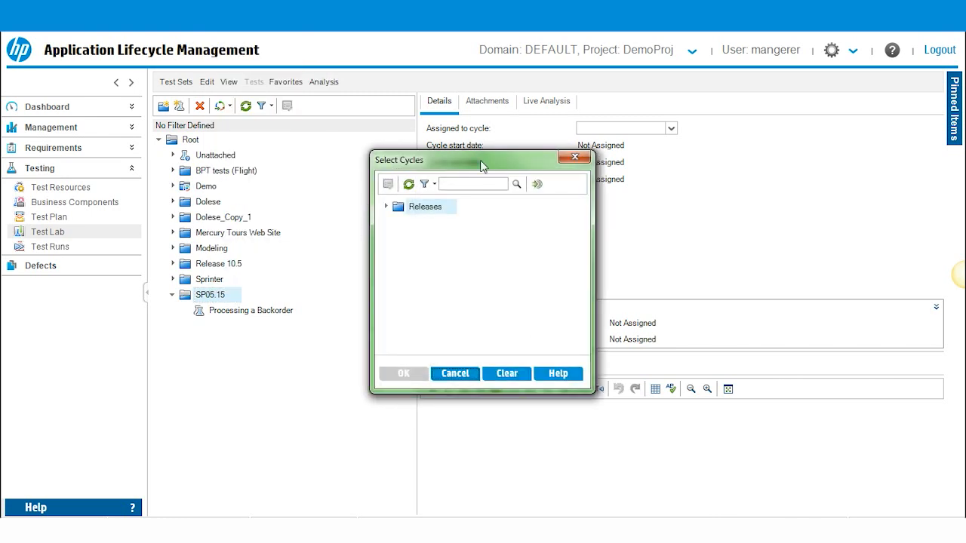
pyautogui.click(386, 206)
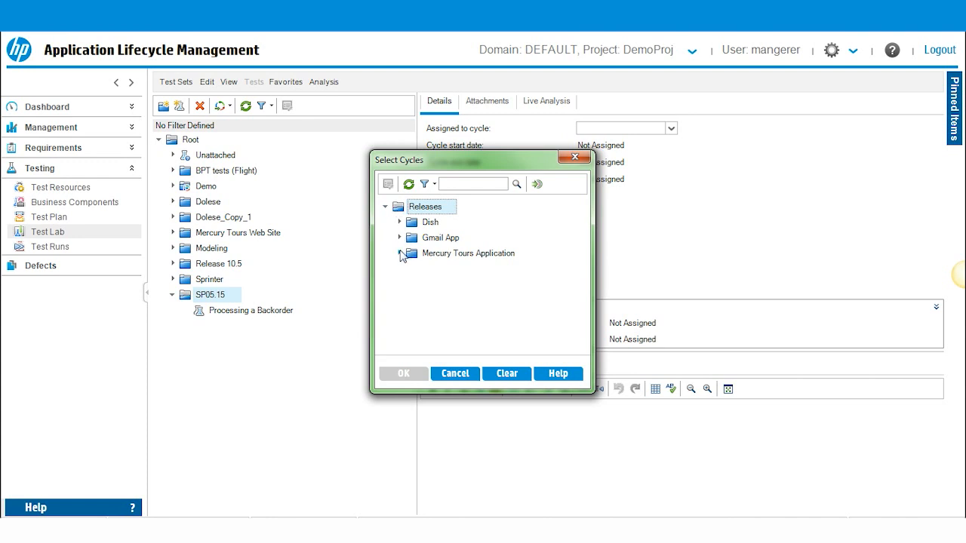
pyautogui.click(400, 254)
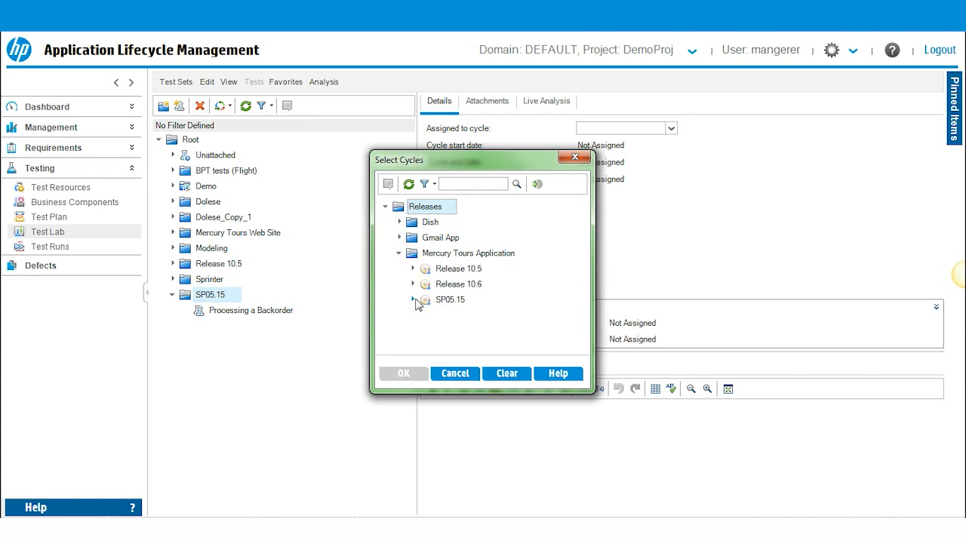
pyautogui.click(413, 300)
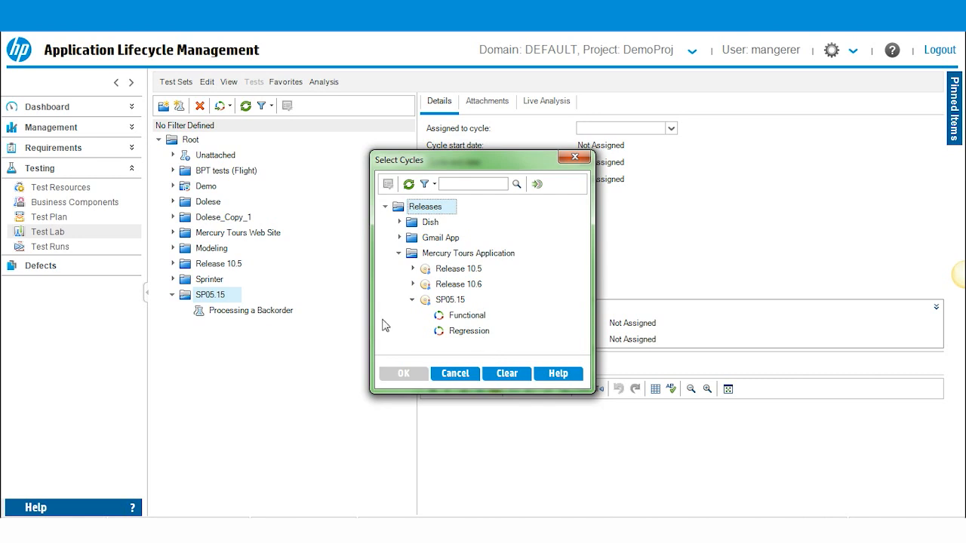
pyautogui.moveTo(218, 316)
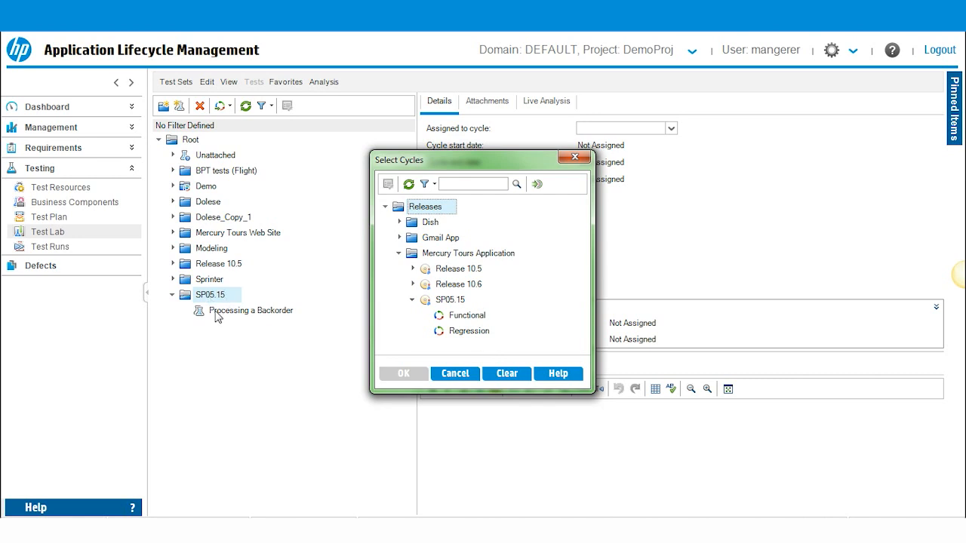
pyautogui.moveTo(295, 319)
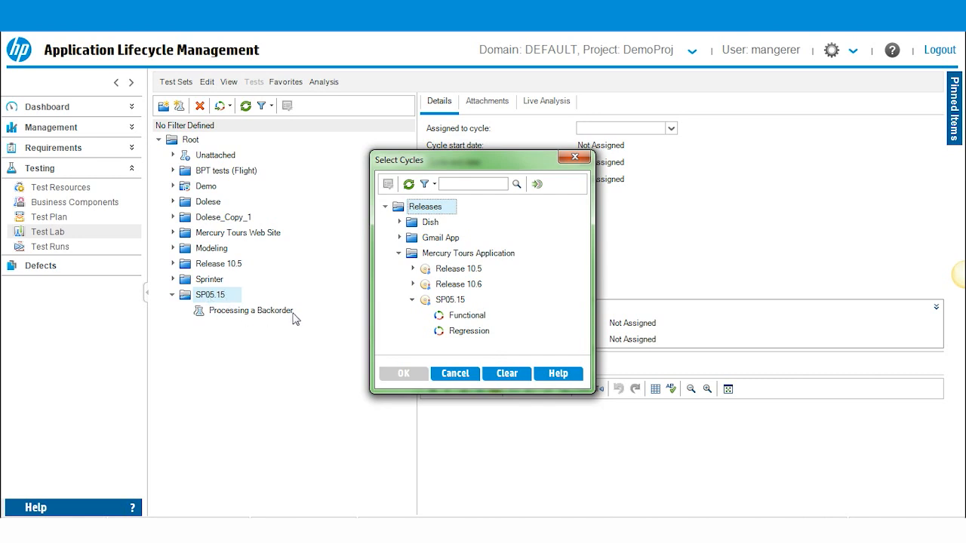
pyautogui.click(467, 315)
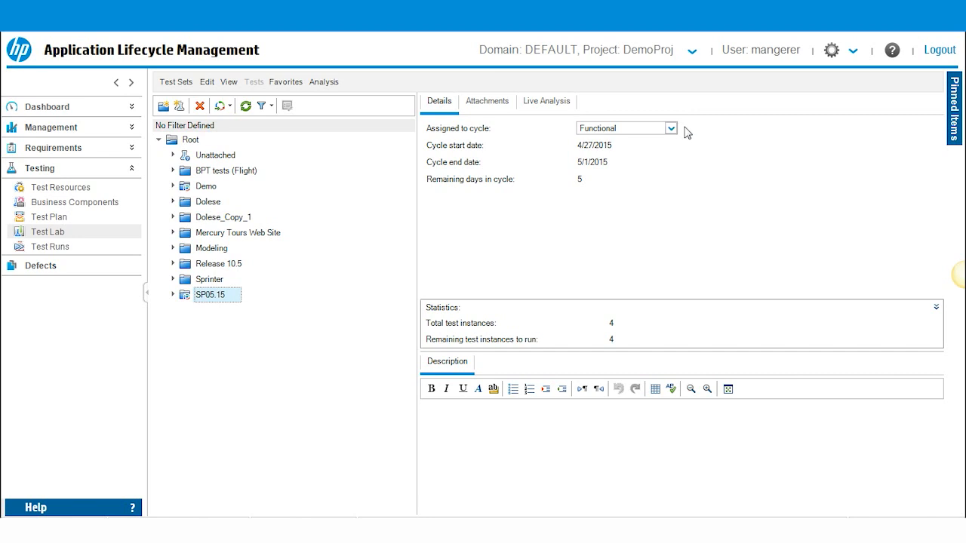
# Switch SP05.15's assigned cycle to Regression, back to Functional, then expand Management
pyautogui.rightClick(216, 294)
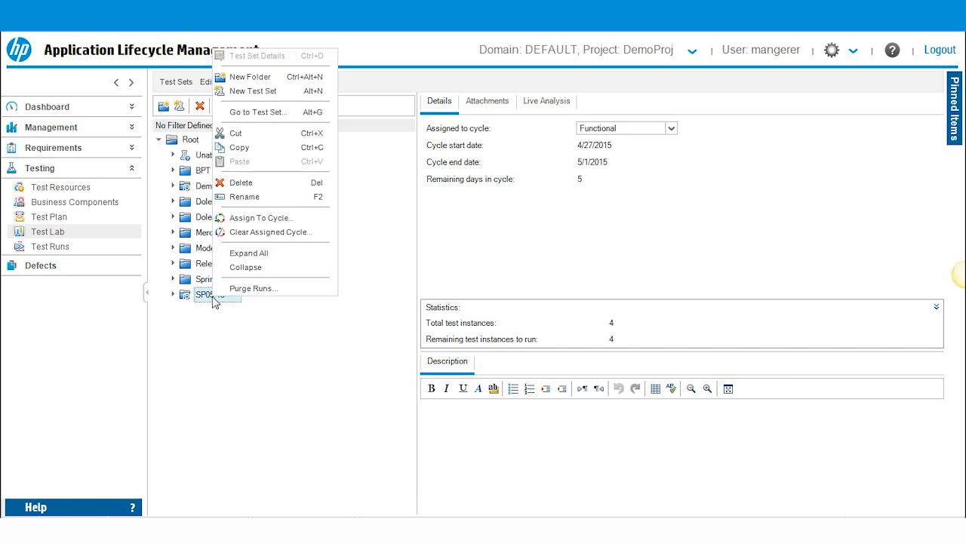
pyautogui.moveTo(268, 232)
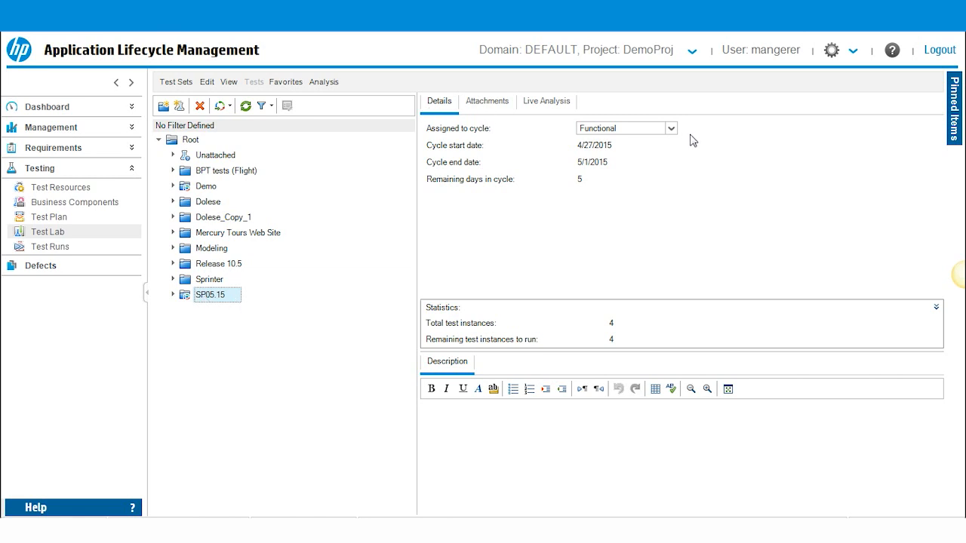
pyautogui.click(671, 128)
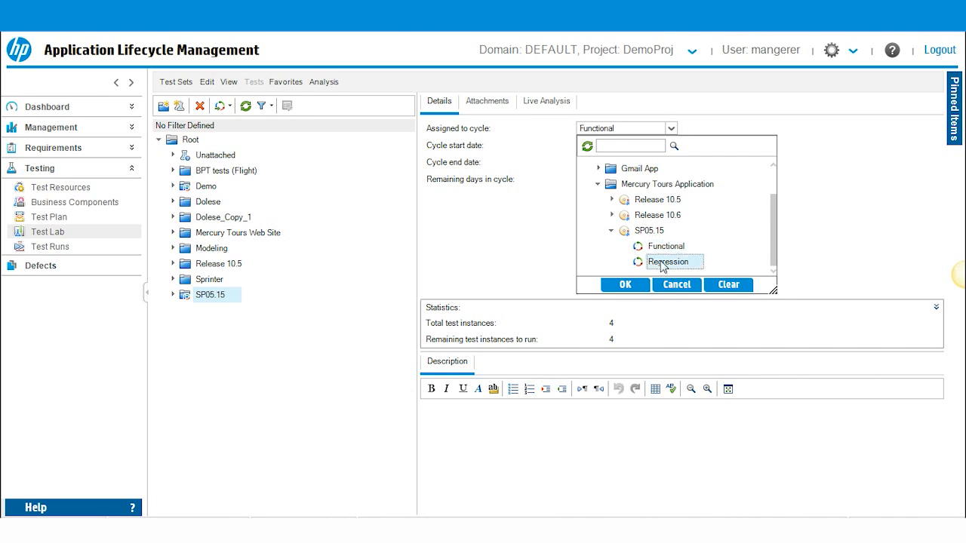
pyautogui.click(625, 284)
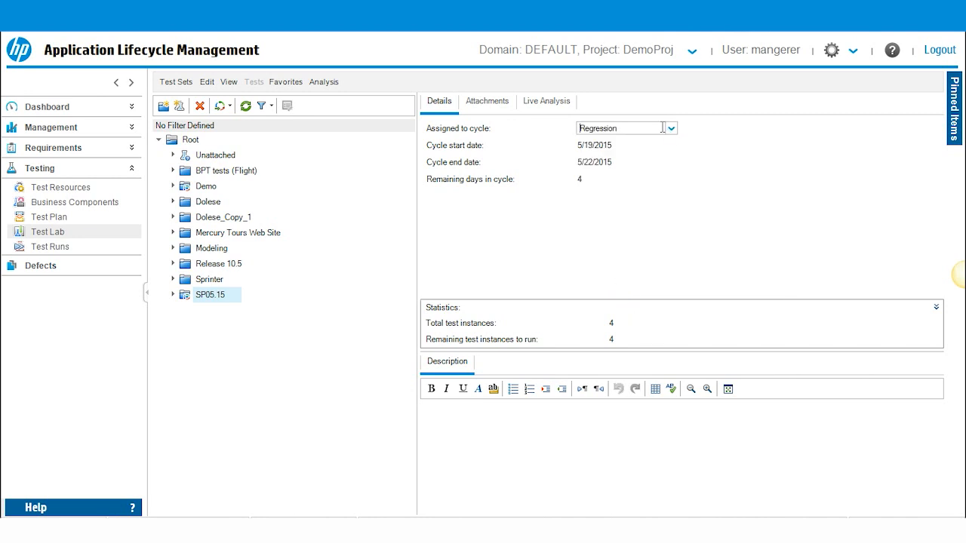
pyautogui.click(670, 128)
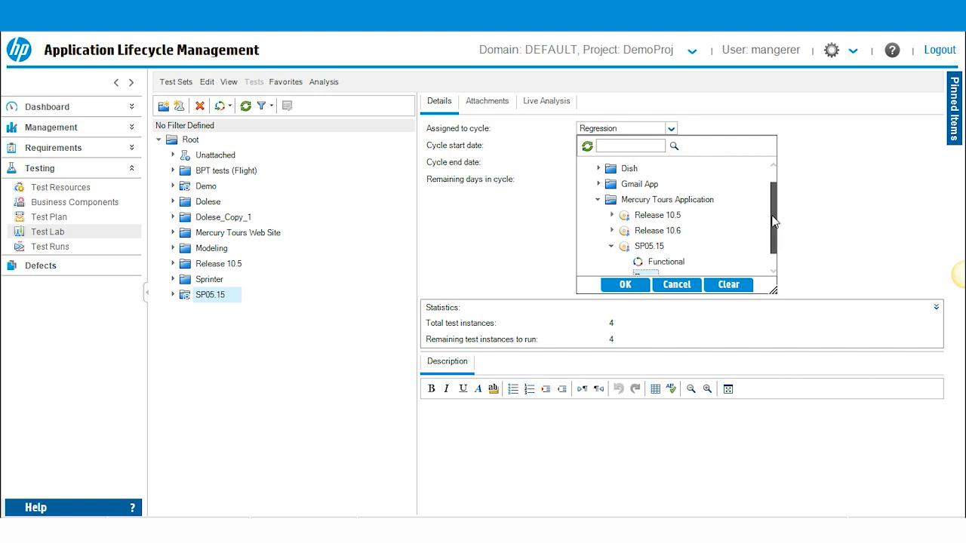
pyautogui.click(624, 284)
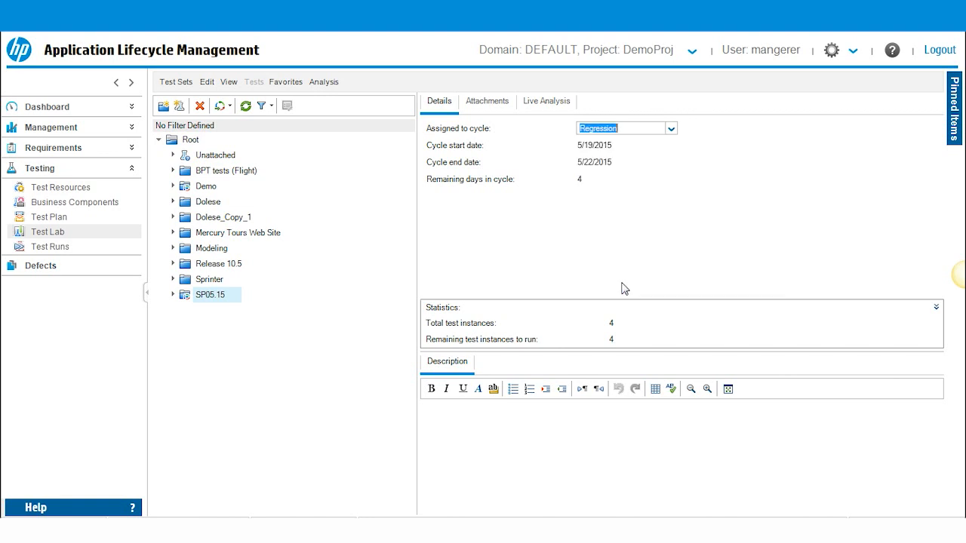
pyautogui.click(53, 127)
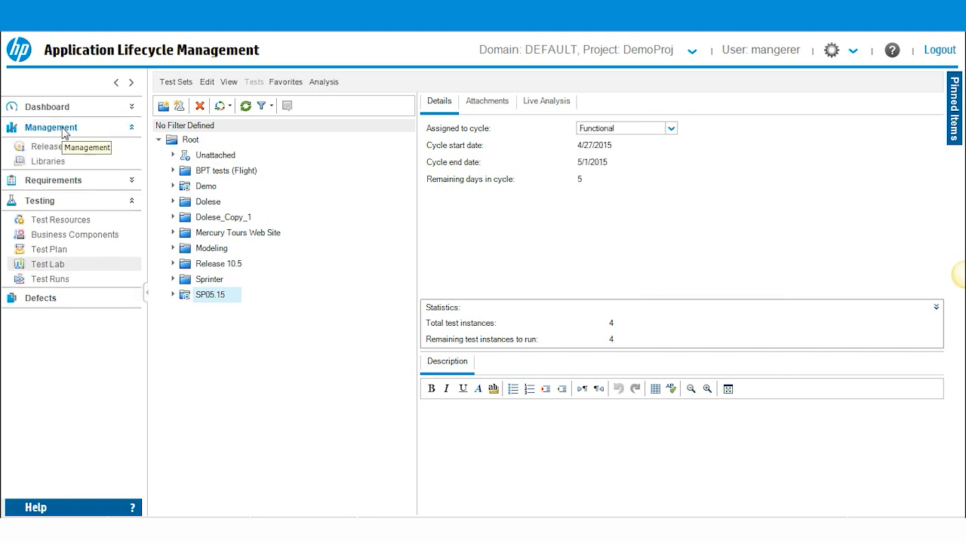
# View the Functional cycle's progress and details, then list its assigned test set folders
pyautogui.click(49, 146)
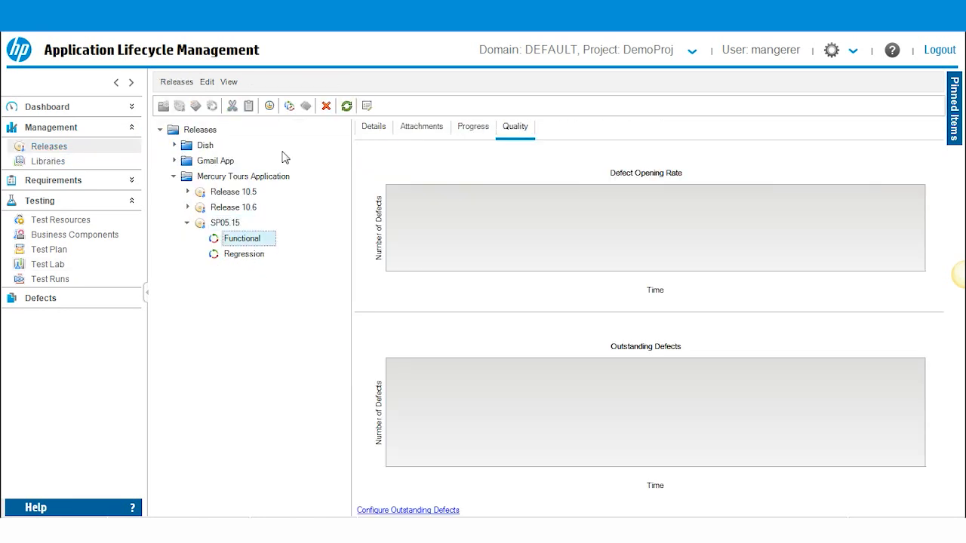
pyautogui.click(346, 106)
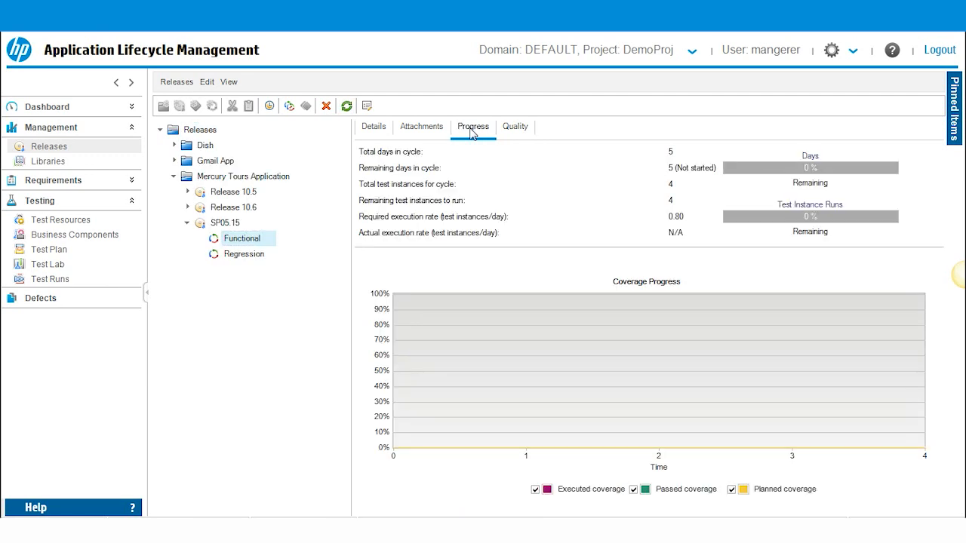
pyautogui.click(374, 126)
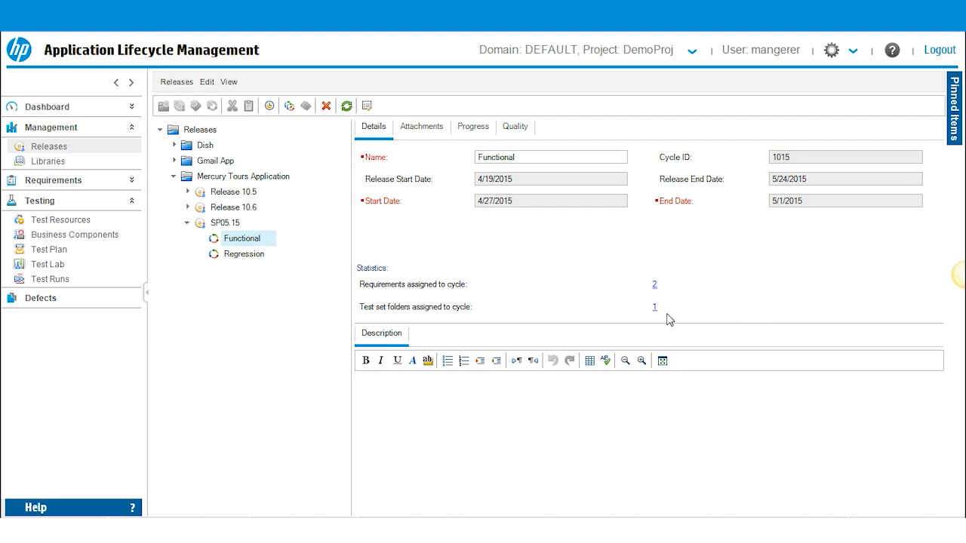
pyautogui.moveTo(434, 313)
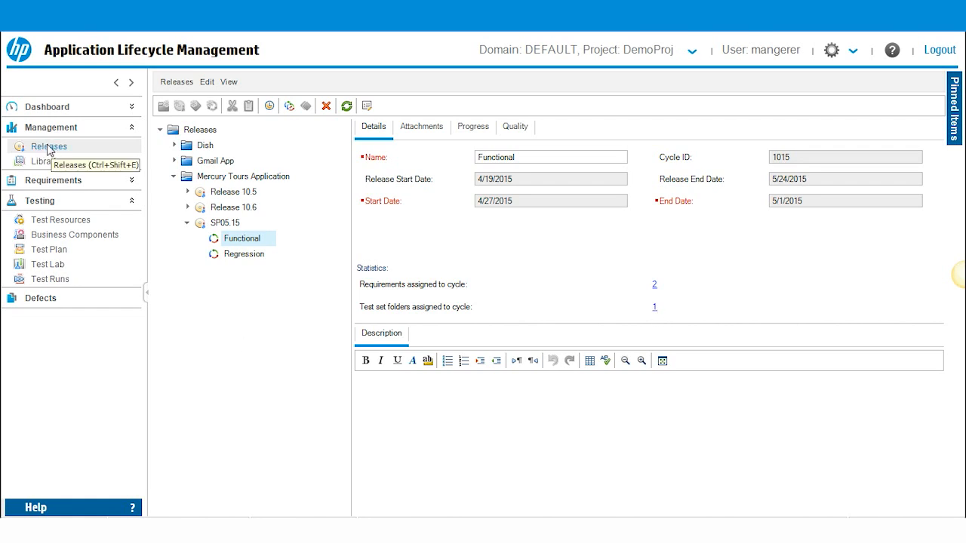
pyautogui.moveTo(544, 320)
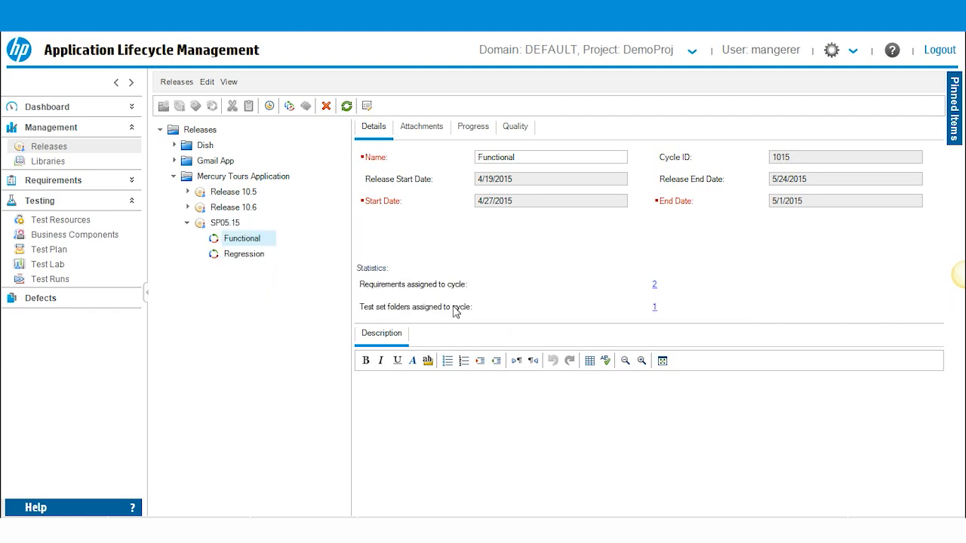
pyautogui.click(48, 263)
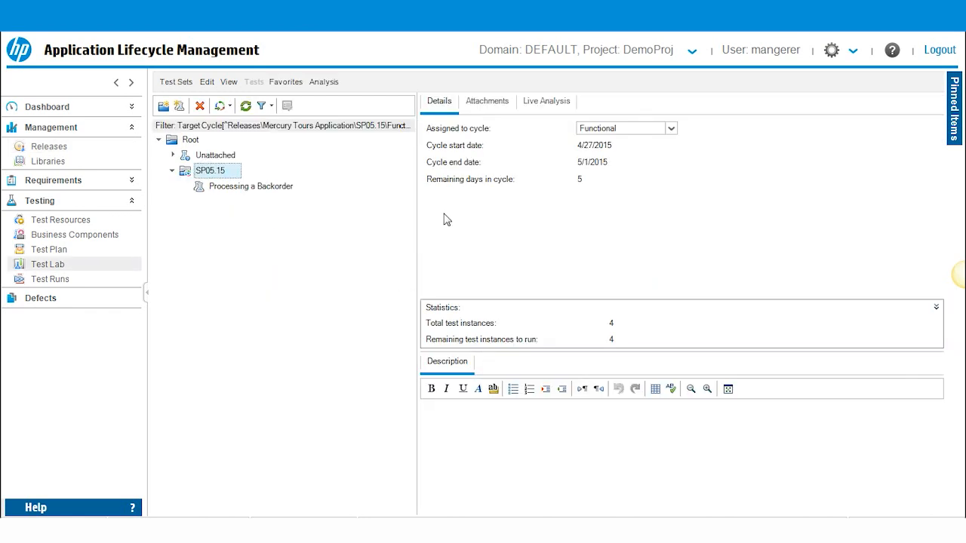